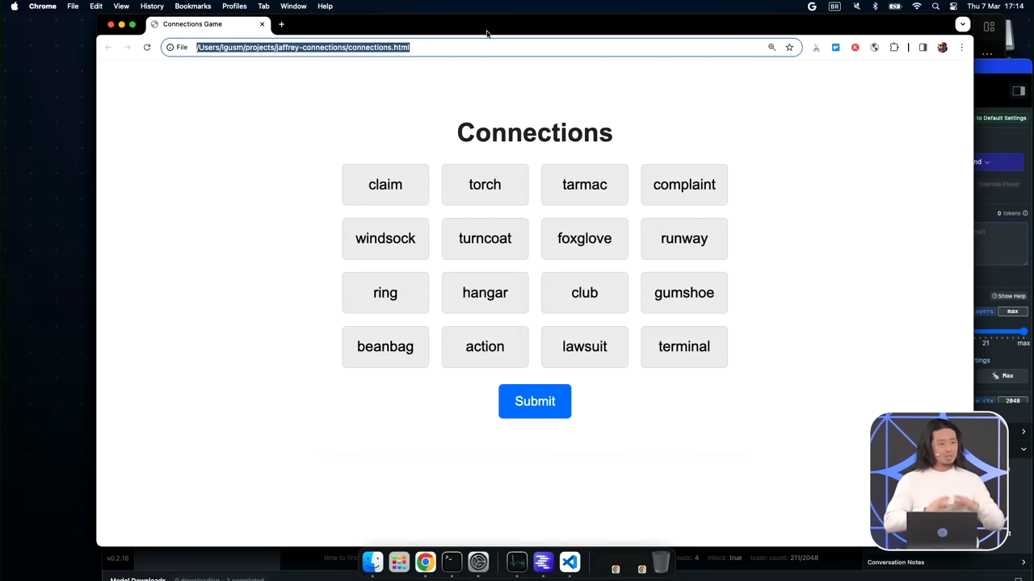
pyautogui.moveTo(467, 89)
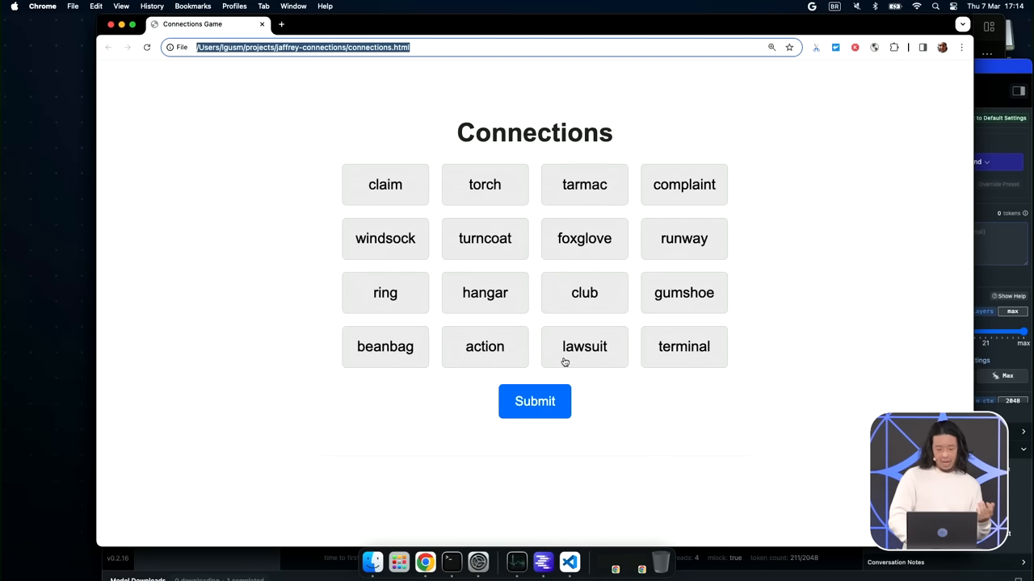
# Submit lawsuit, action, claim and complaint as one group and get the Correct! result
pyautogui.click(485, 346)
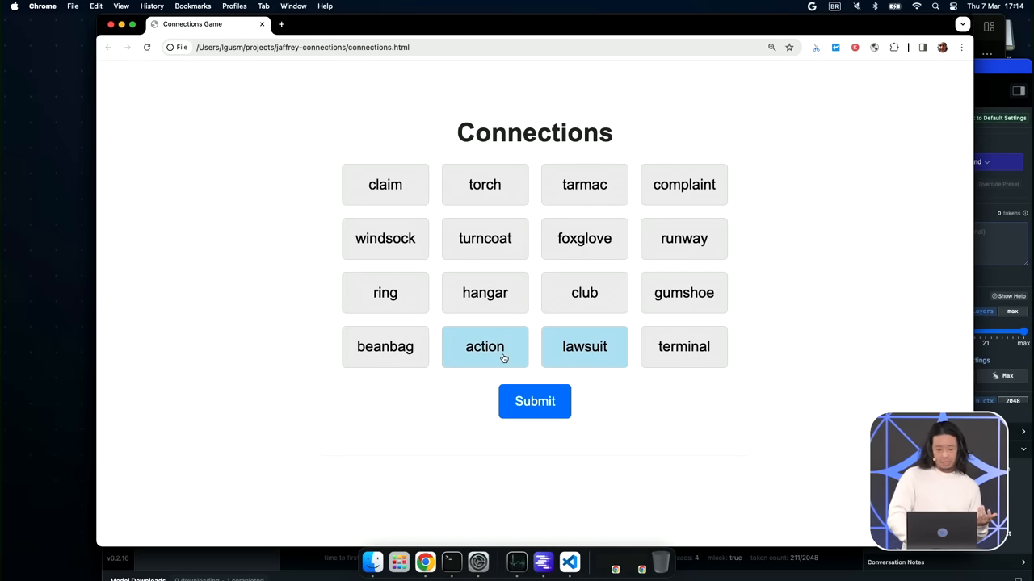
pyautogui.click(385, 184)
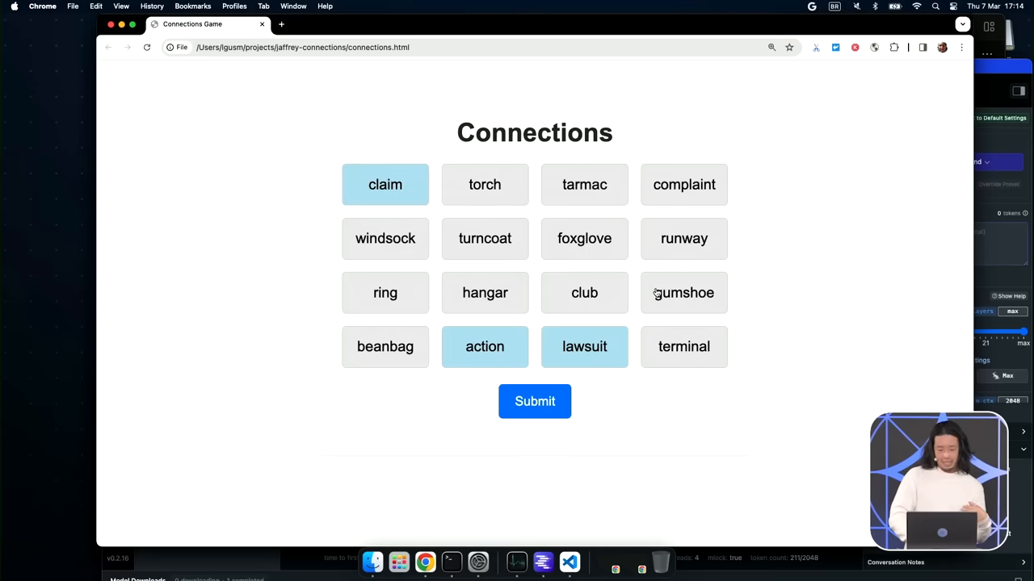
pyautogui.click(534, 401)
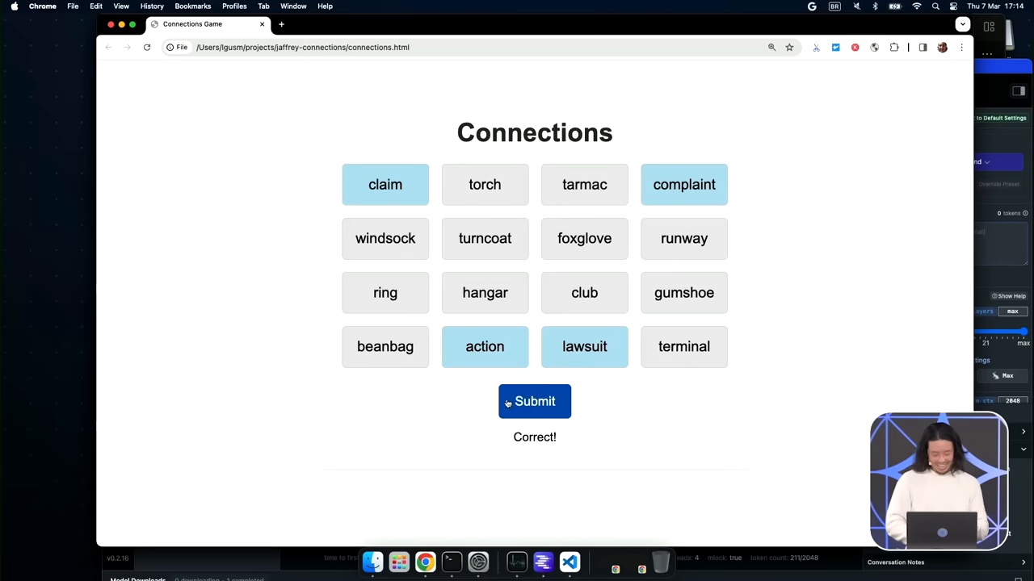
pyautogui.click(569, 562)
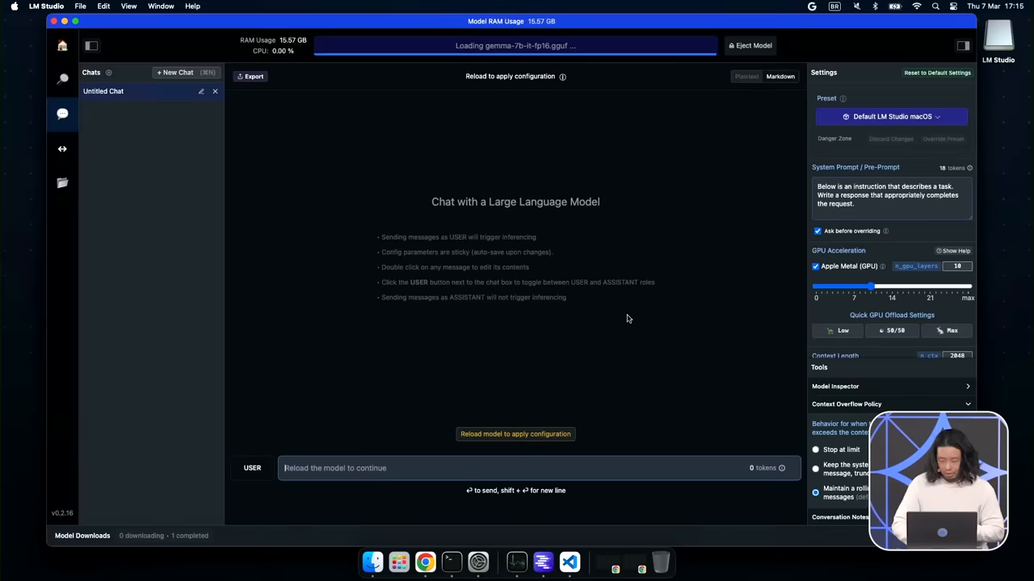
# Apply the saved Connections Backend preset with its empty system prompt
pyautogui.click(890, 116)
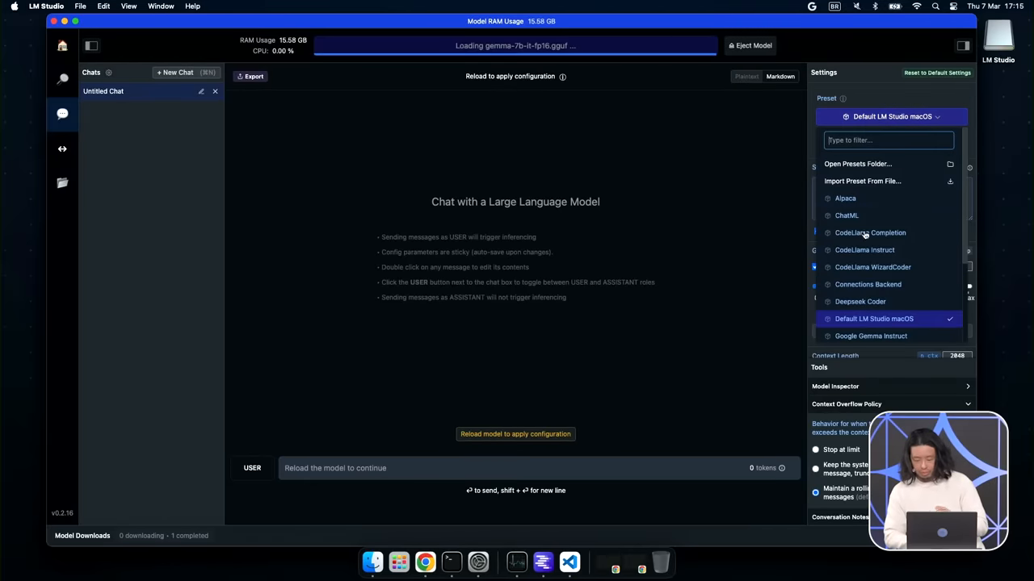
pyautogui.click(868, 284)
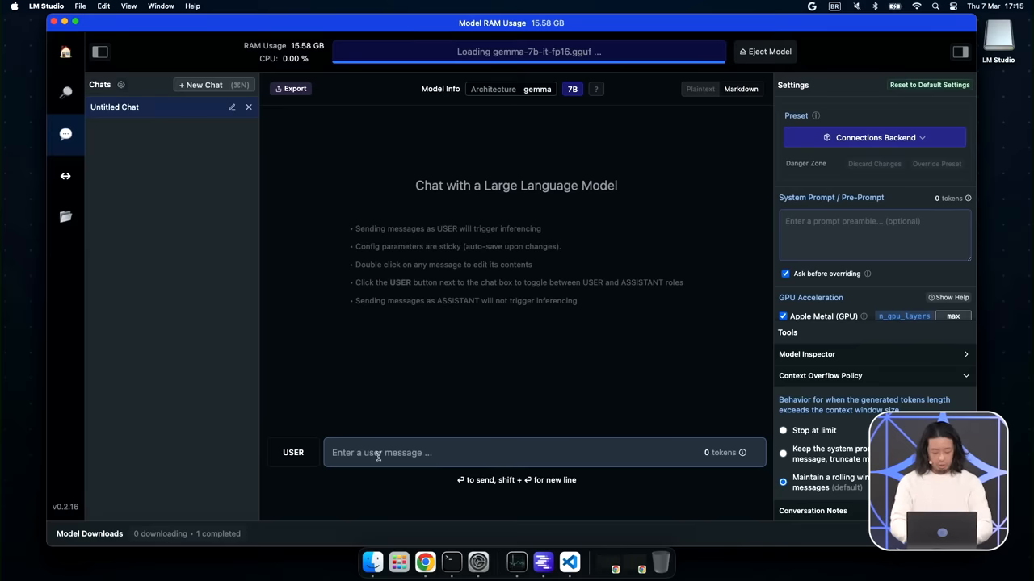
# Have Gemma write a poem about python3, then view the Local Inference Server page
pyautogui.write('writ')
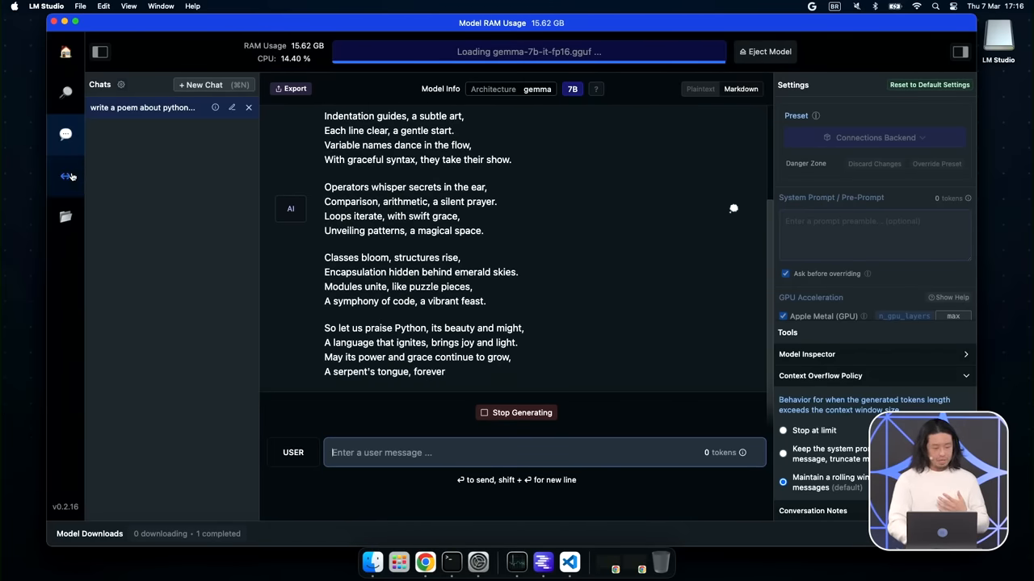
pyautogui.click(65, 176)
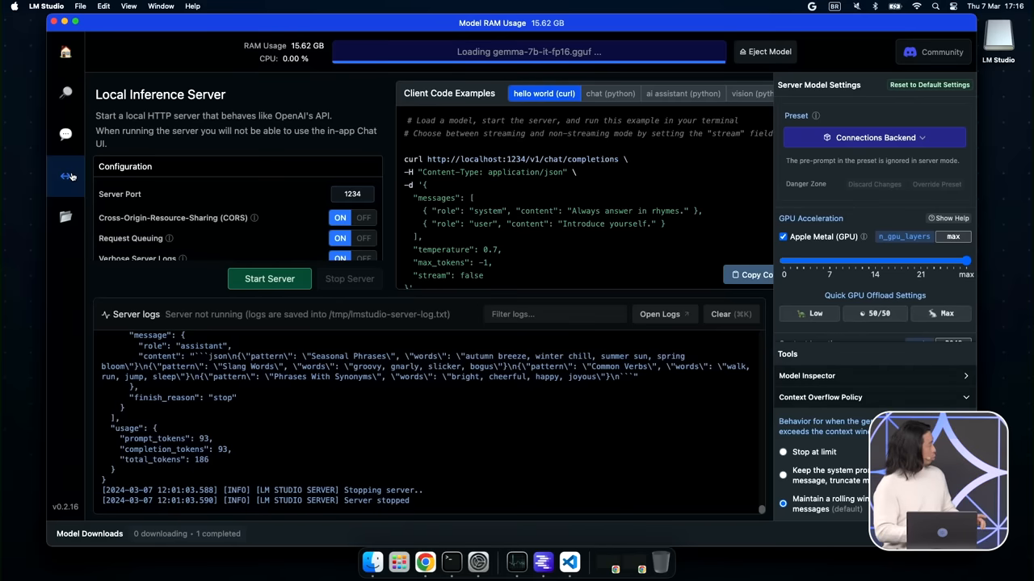
# Return to the chat to read the finished Python poem, then bring VS Code forward
pyautogui.click(65, 134)
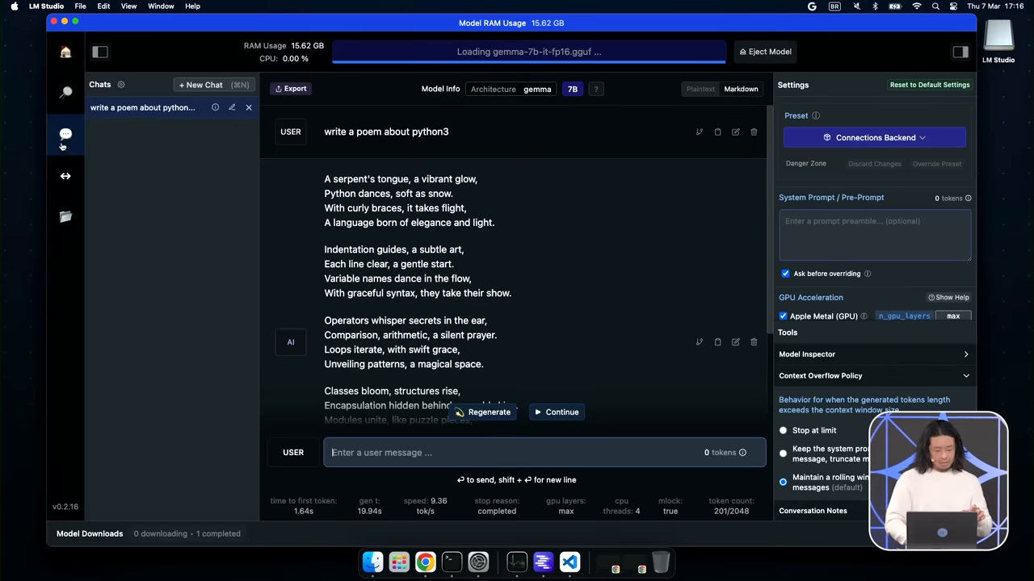
pyautogui.scroll(-3)
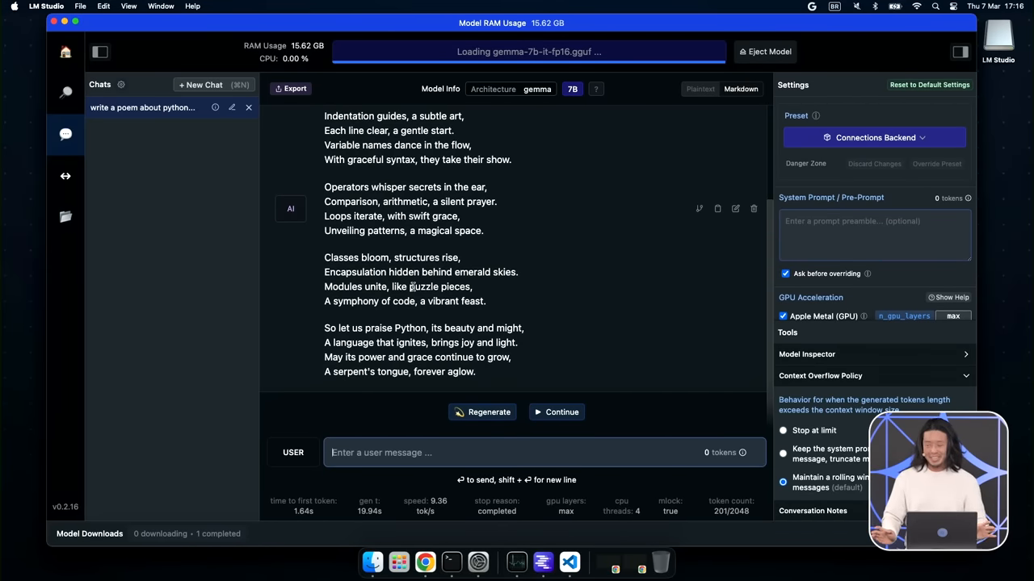
pyautogui.click(372, 290)
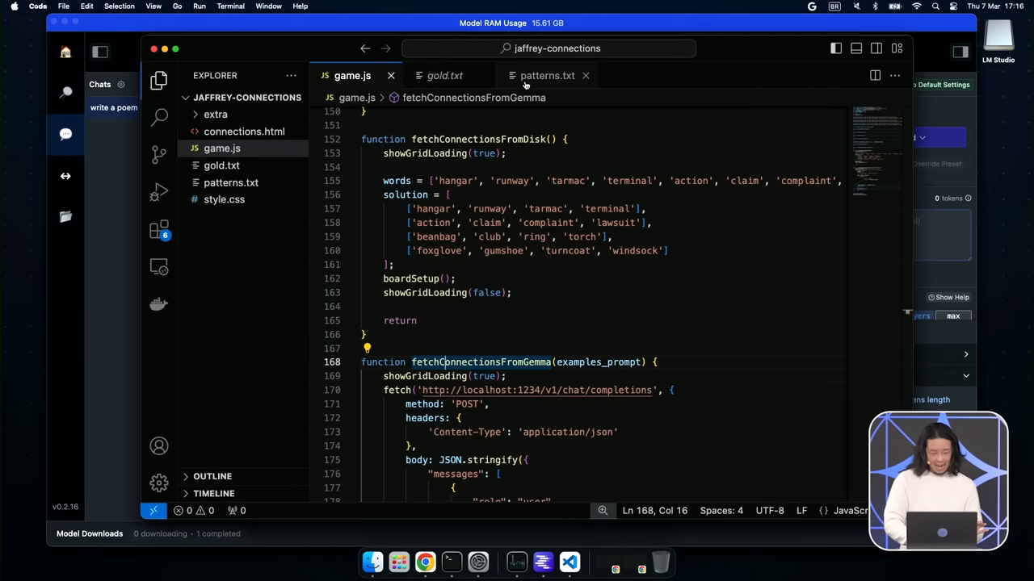
# Copy the six example patterns from patterns.txt in VS Code
pyautogui.click(546, 75)
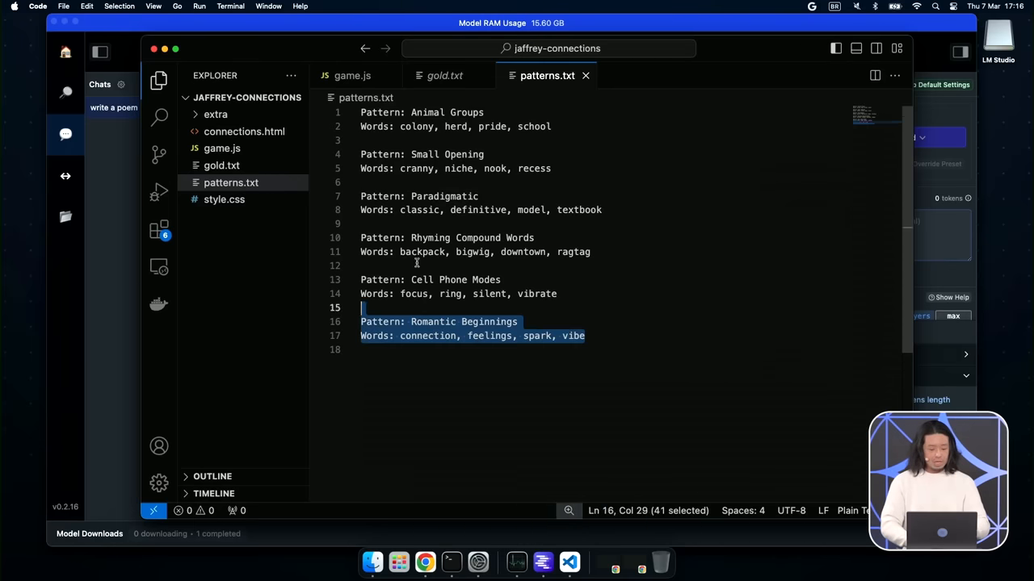
pyautogui.press('cmd+a')
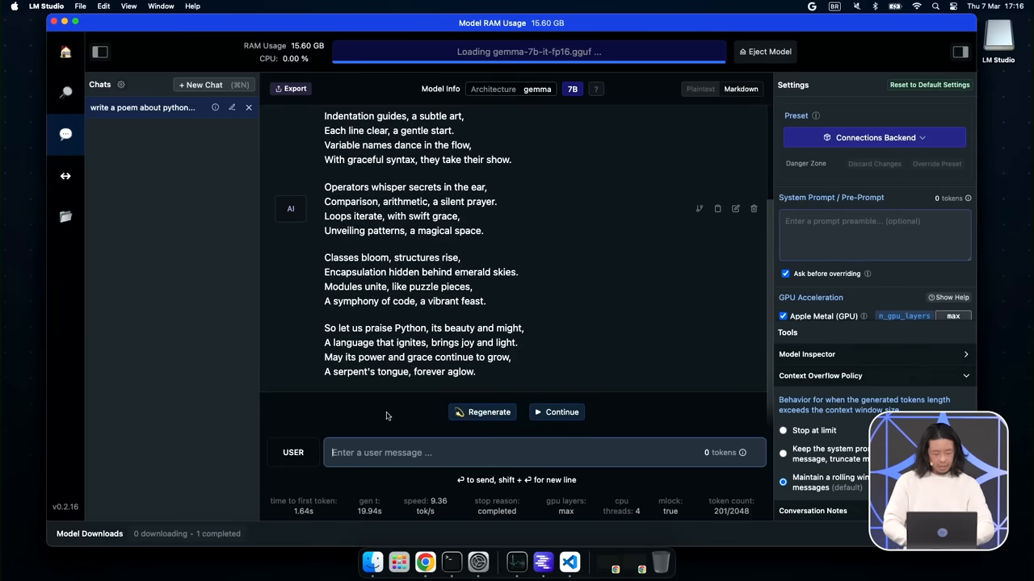
# In a fresh chat, send the example patterns asking Gemma to generate 4 more patterns with 4 words each
pyautogui.click(200, 84)
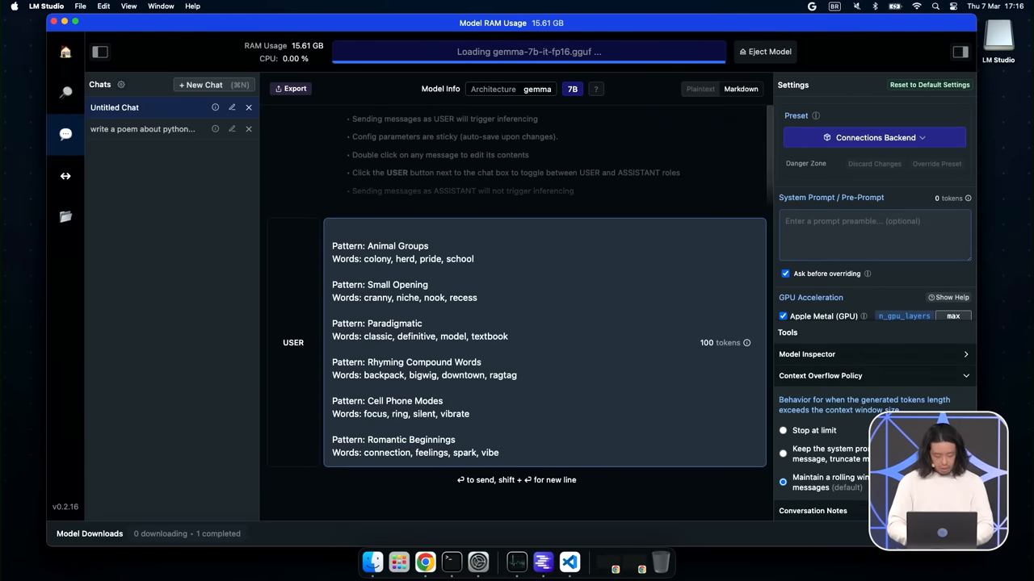
pyautogui.write('Below')
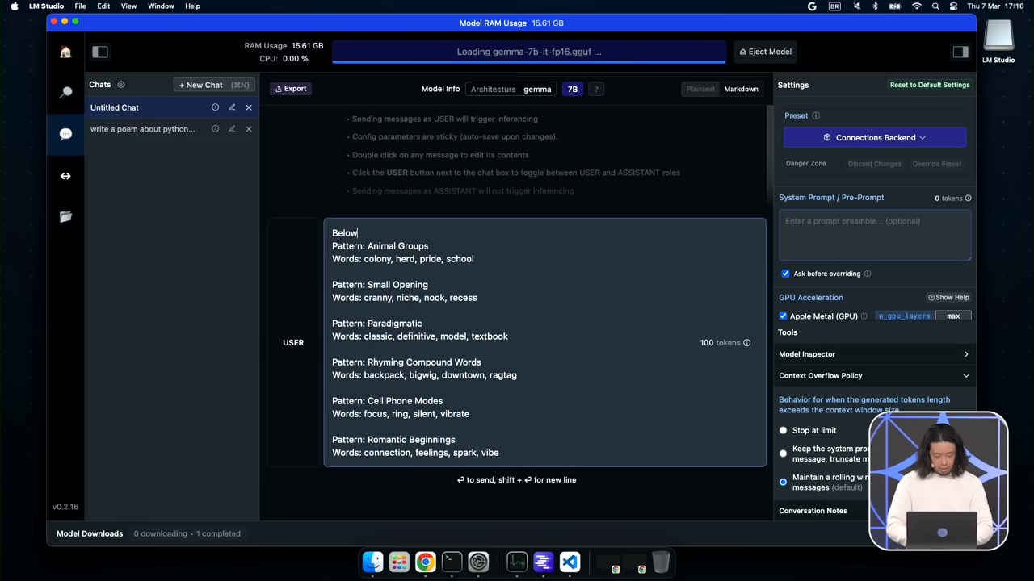
pyautogui.write('are a series of')
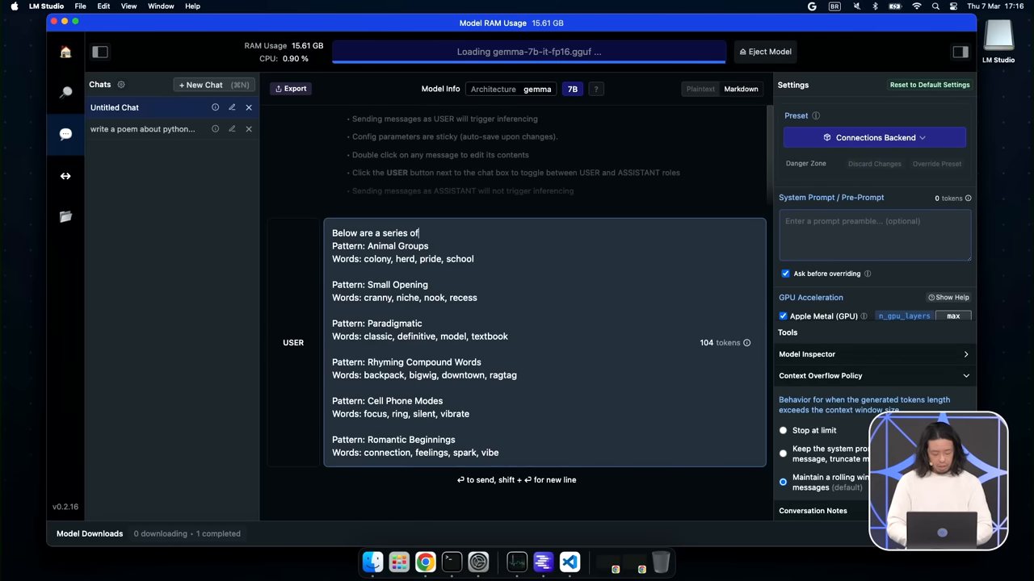
pyautogui.write('patterns and words that fit those patterns')
pyautogui.write('Generate 4 more patterns a')
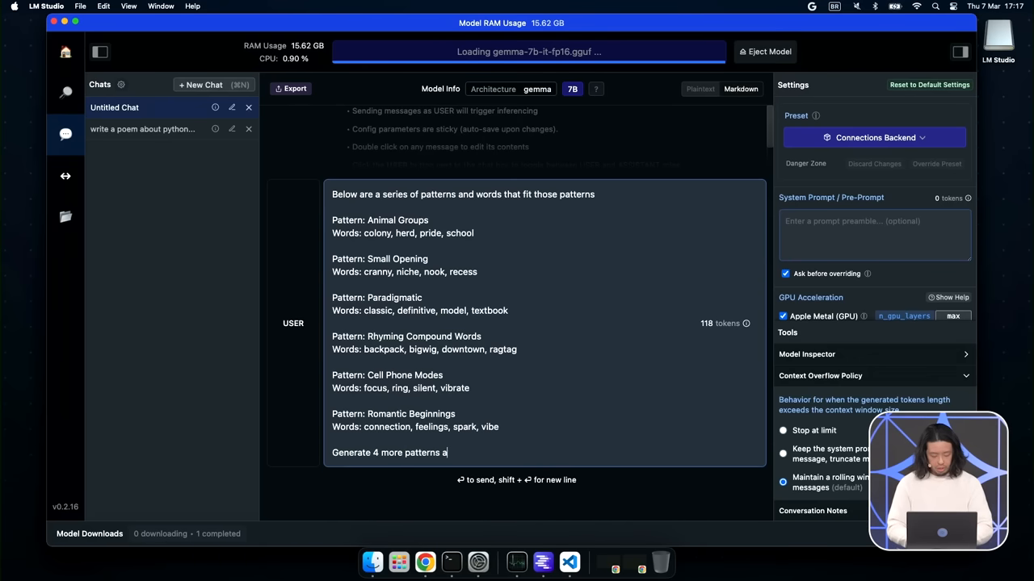
pyautogui.write('nd 4 words for')
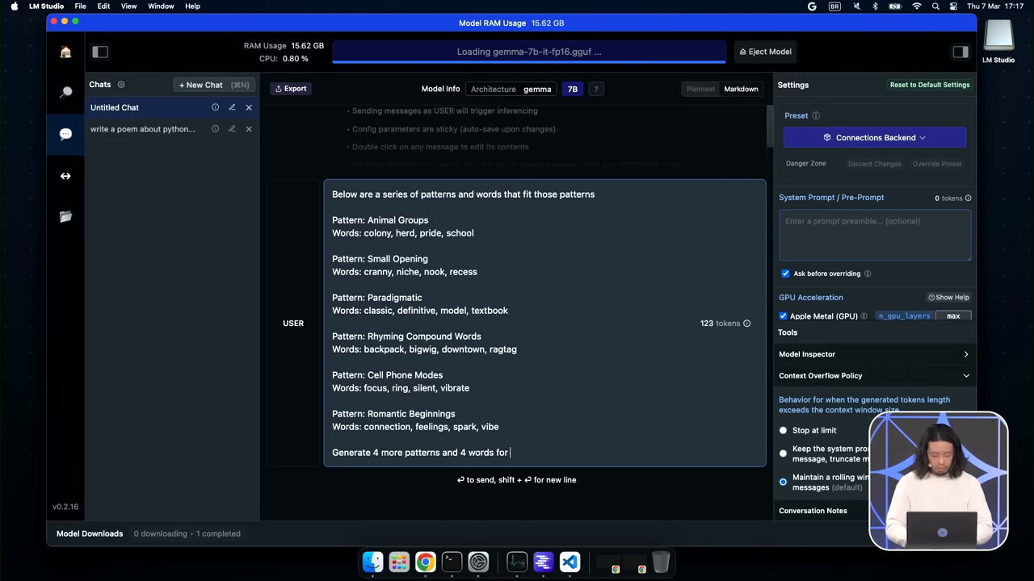
pyautogui.press('return')
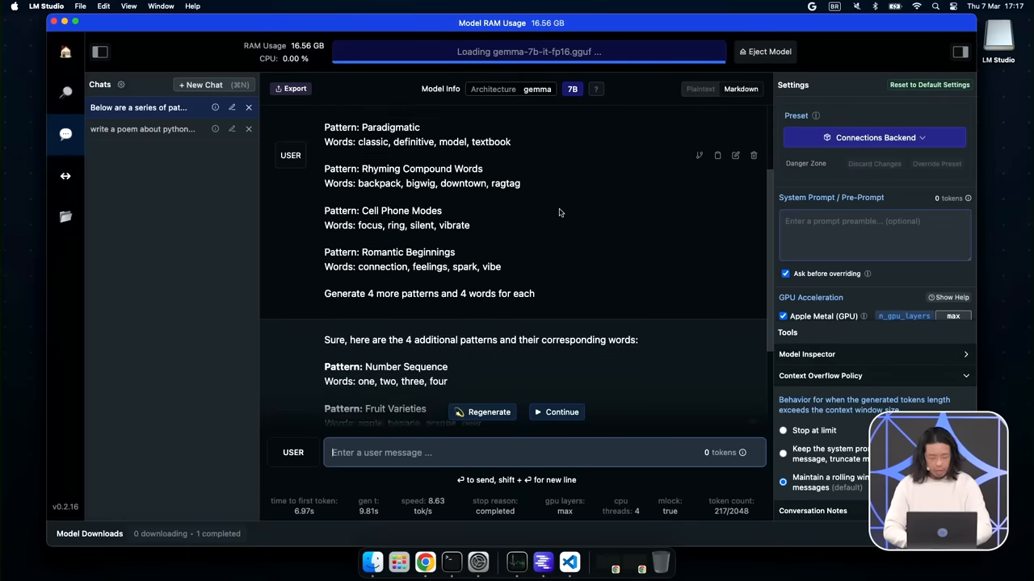
# Append 'in a JSON format' to the sent prompt and regenerate Gemma's answer
pyautogui.click(734, 155)
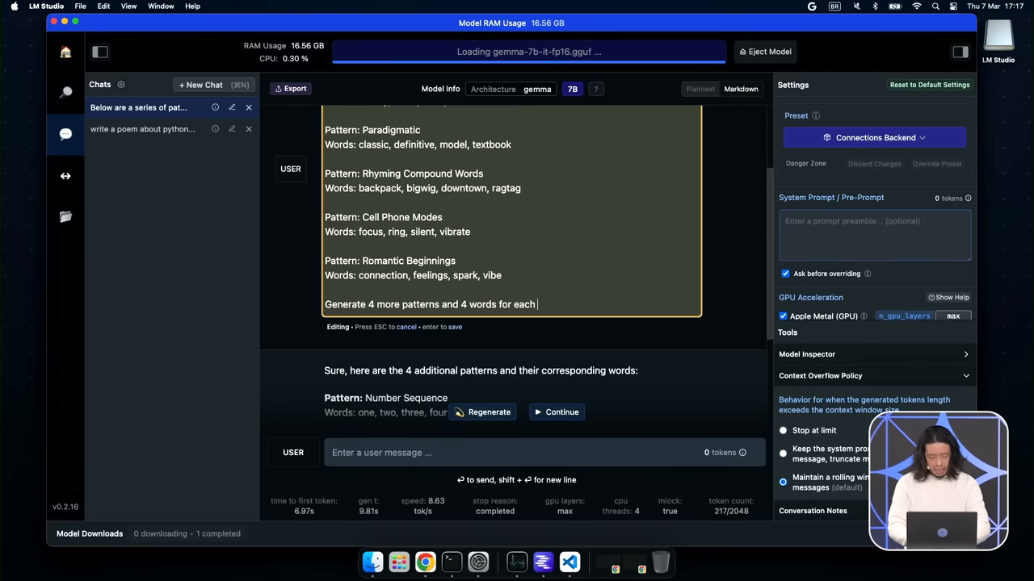
pyautogui.write('in a JSON')
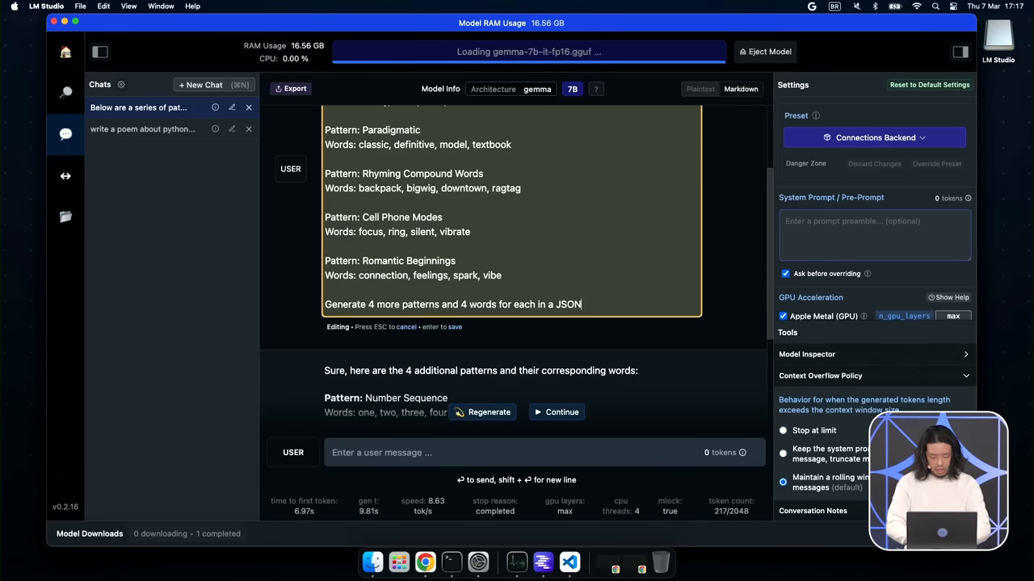
pyautogui.write('format\\')
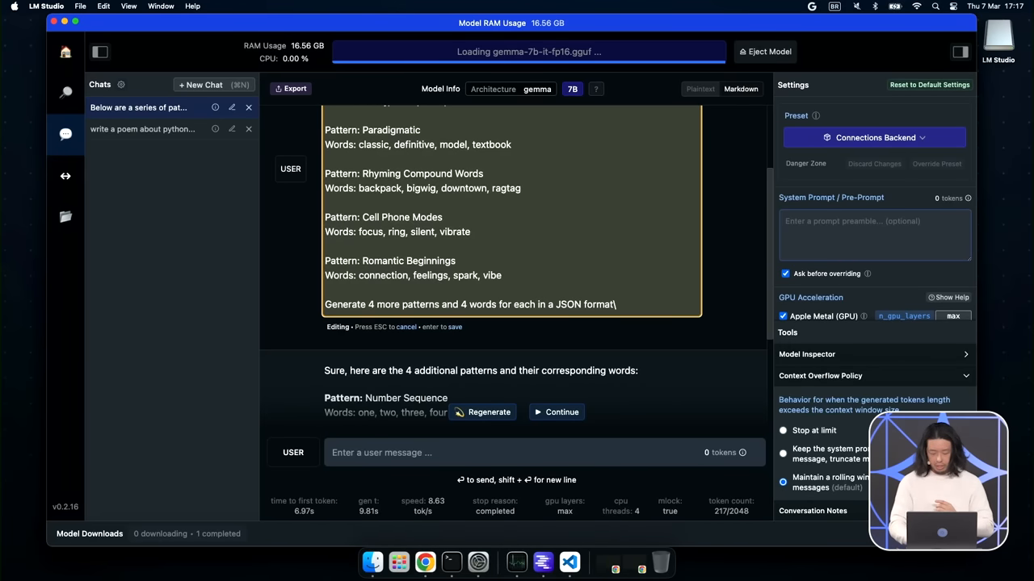
pyautogui.click(488, 412)
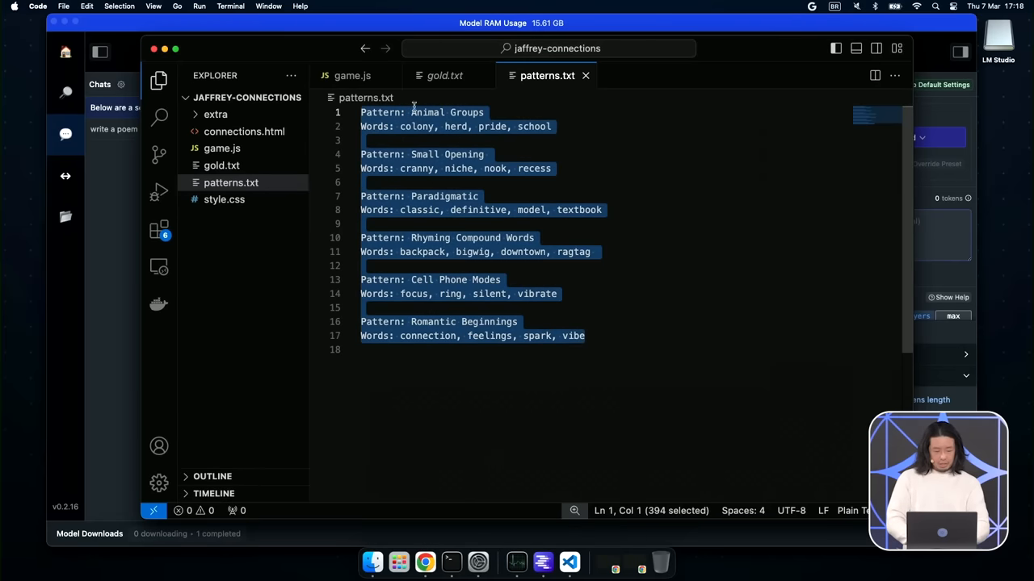
# Copy the refined JSON-lines prompt text from gold.txt in VS Code
pyautogui.click(445, 75)
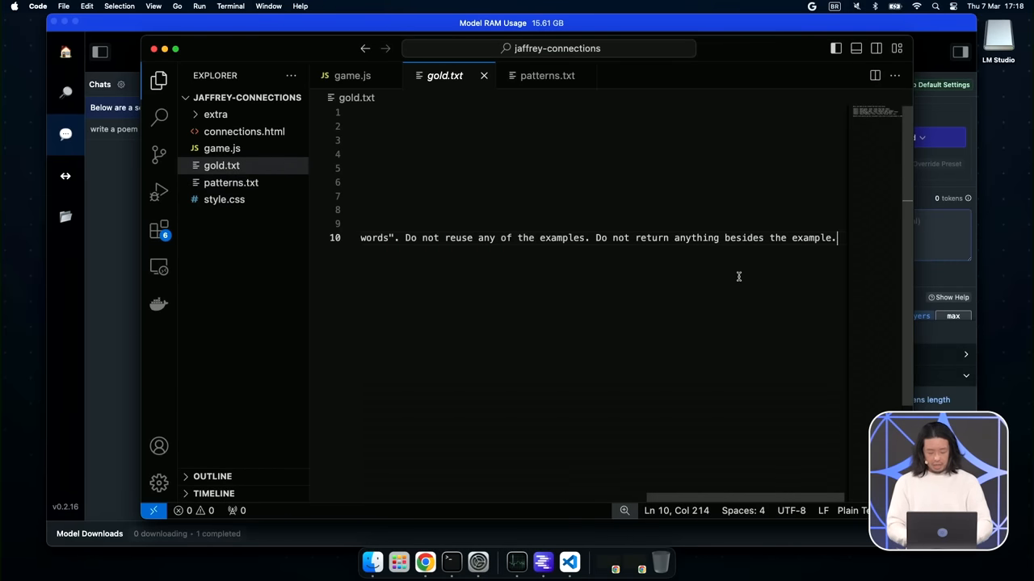
pyautogui.press('cmd+a')
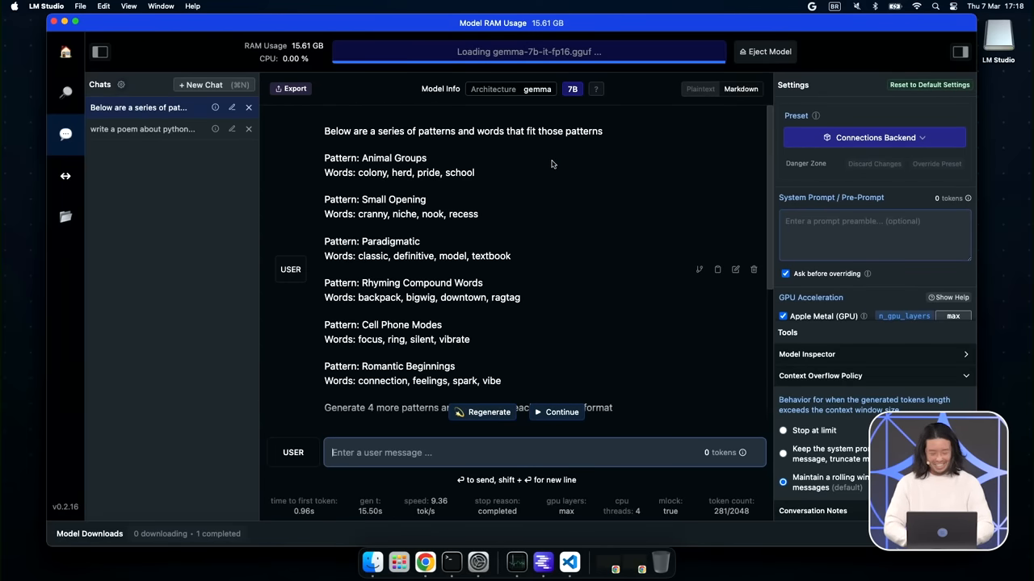
# Replace the prompt with the refined JSON-lines version and regenerate Gemma's patterns
pyautogui.click(735, 269)
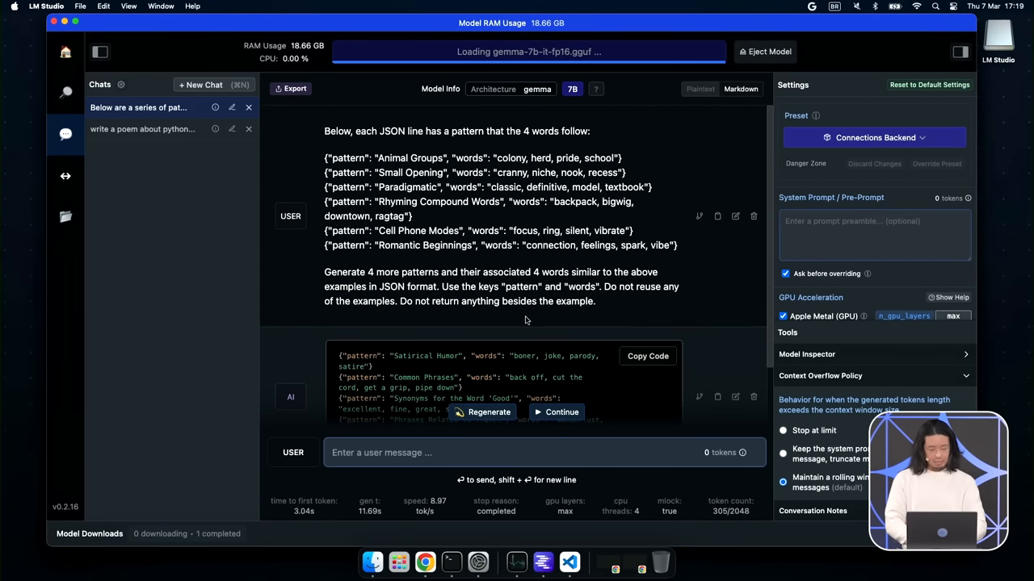
pyautogui.moveTo(604, 313)
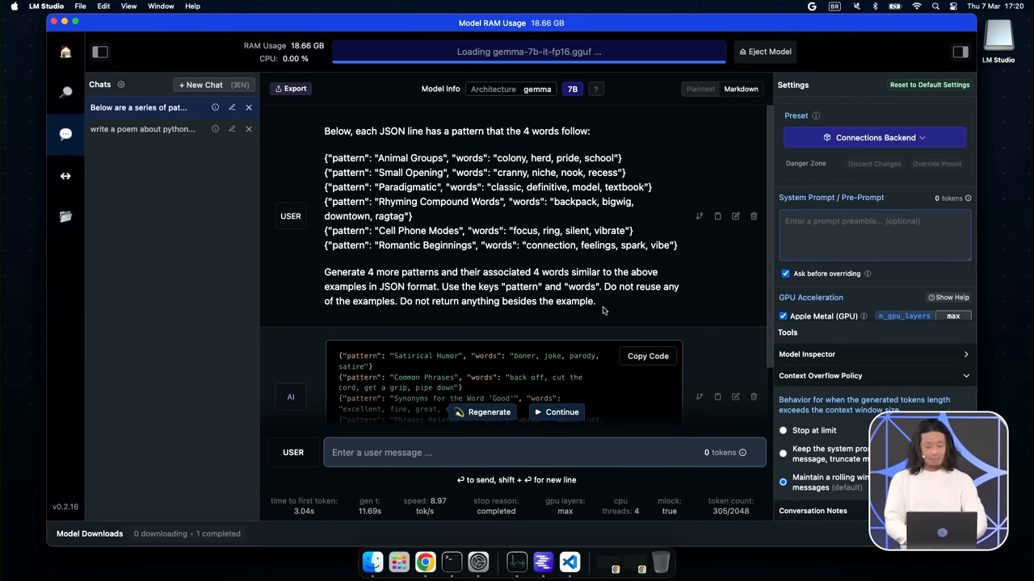
# Copy the refined prompt message, confirm the local server is running on port 1234, and switch to VS Code
pyautogui.moveTo(324, 131); pyautogui.dragTo(595, 301)
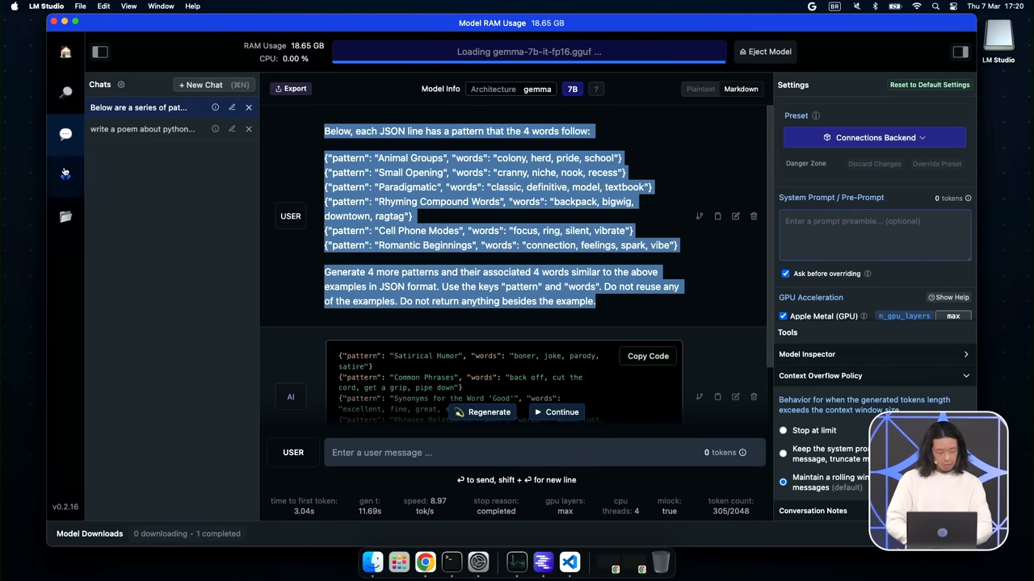
pyautogui.click(65, 175)
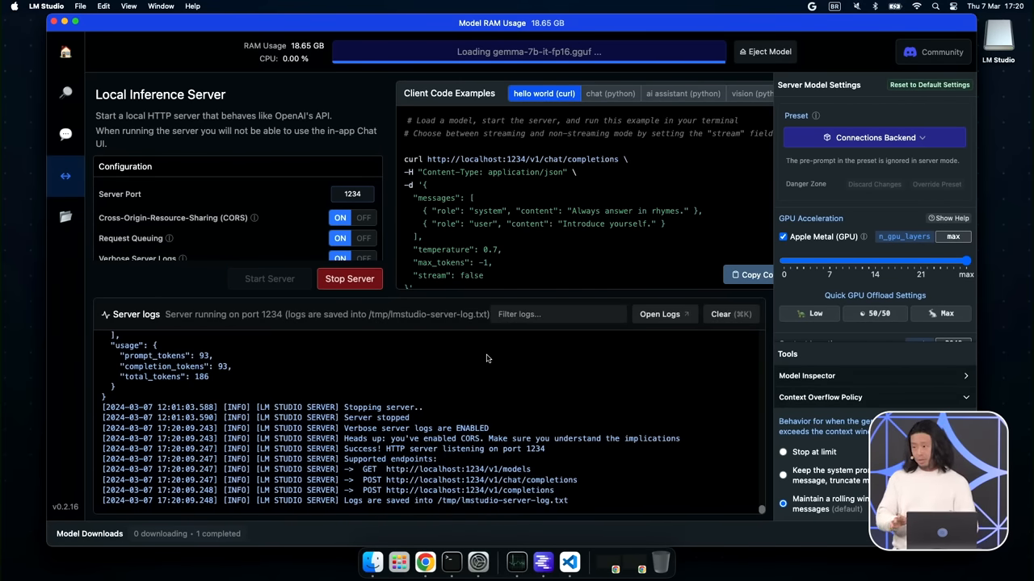
pyautogui.press('cmd+tab')
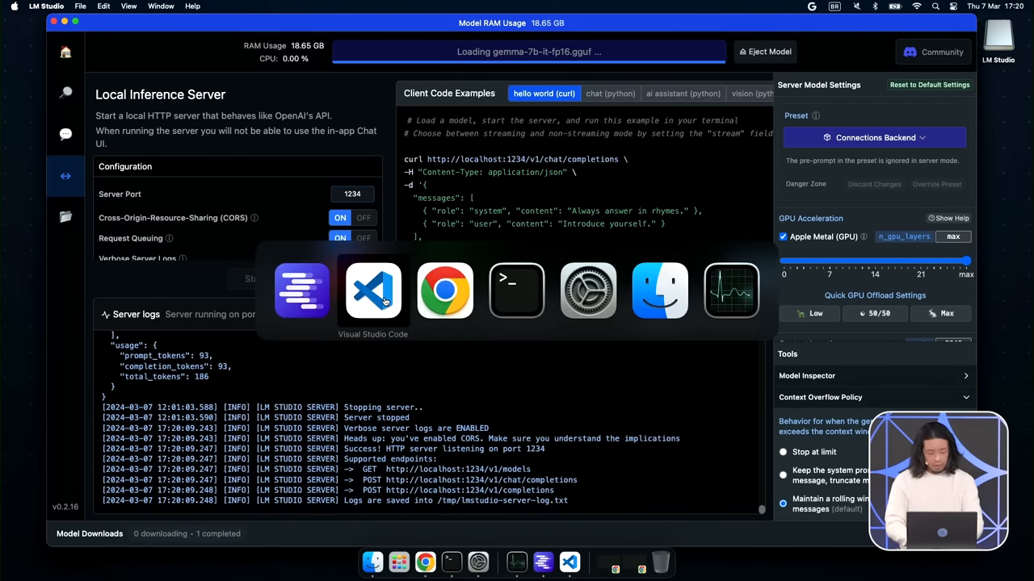
# Store the refined prompt as connections_prompt in game.js and pass it to fetchConnectionsFromGemma
pyautogui.click(372, 290)
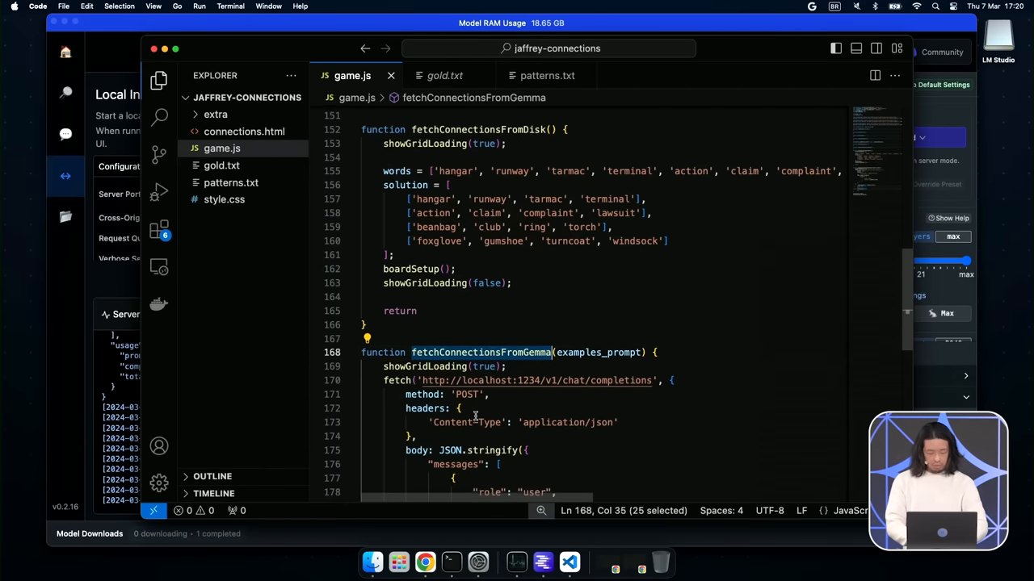
pyautogui.scroll(-3)
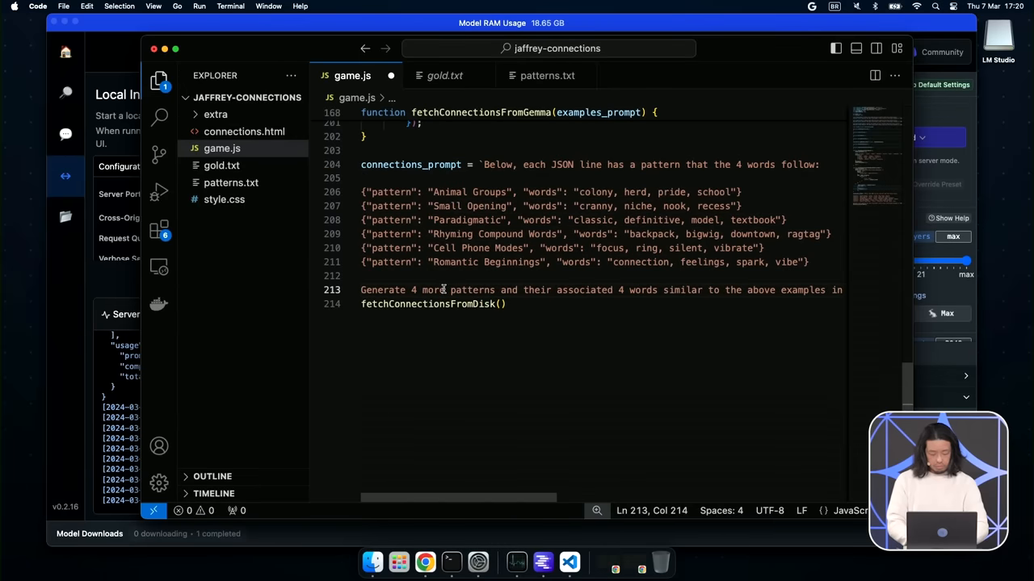
pyautogui.doubleClick(410, 165)
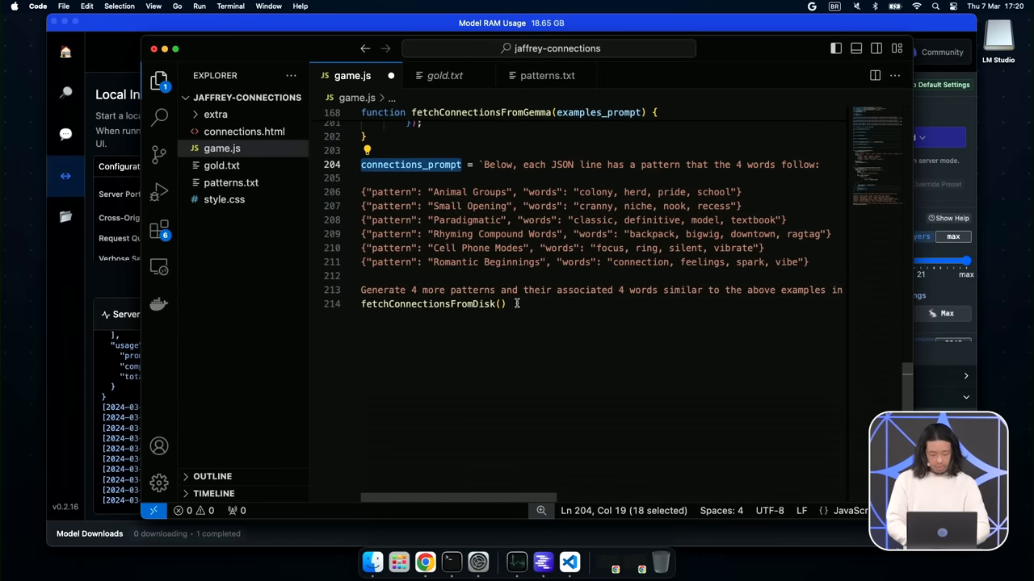
pyautogui.write('connections_prompt')
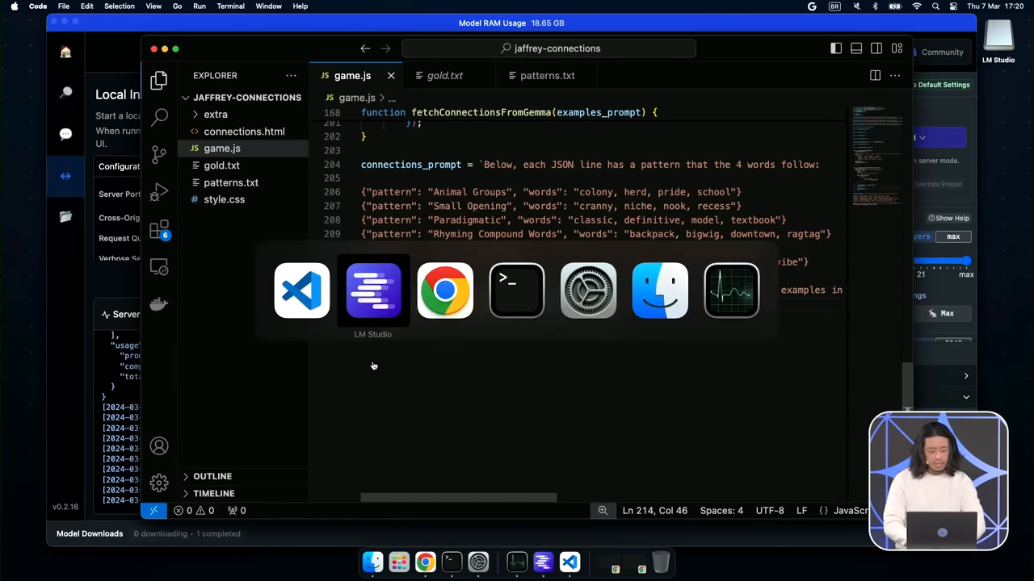
# Reload the Connections game in Chrome so it fetches a fresh board from Gemma
pyautogui.click(444, 290)
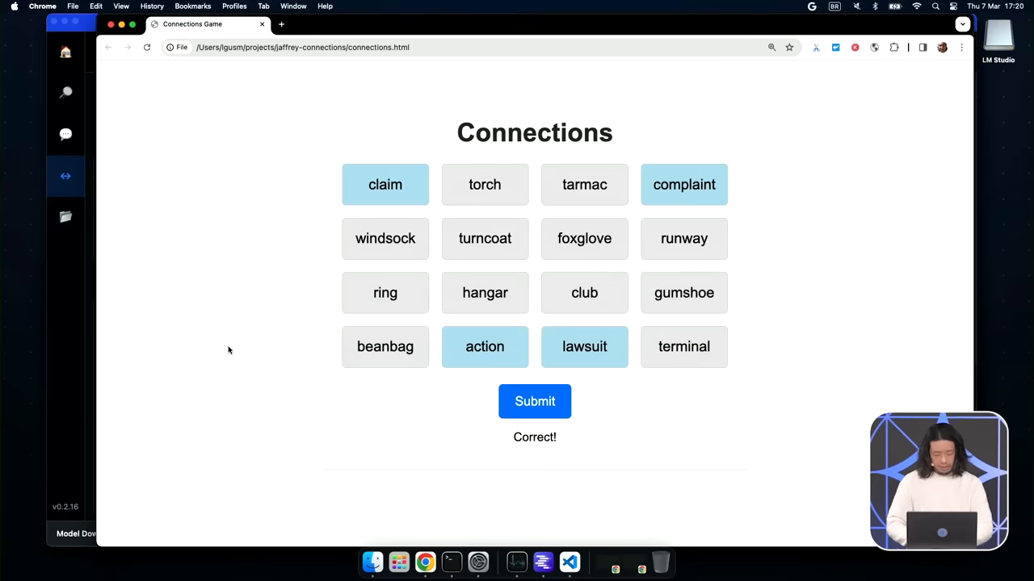
pyautogui.click(535, 402)
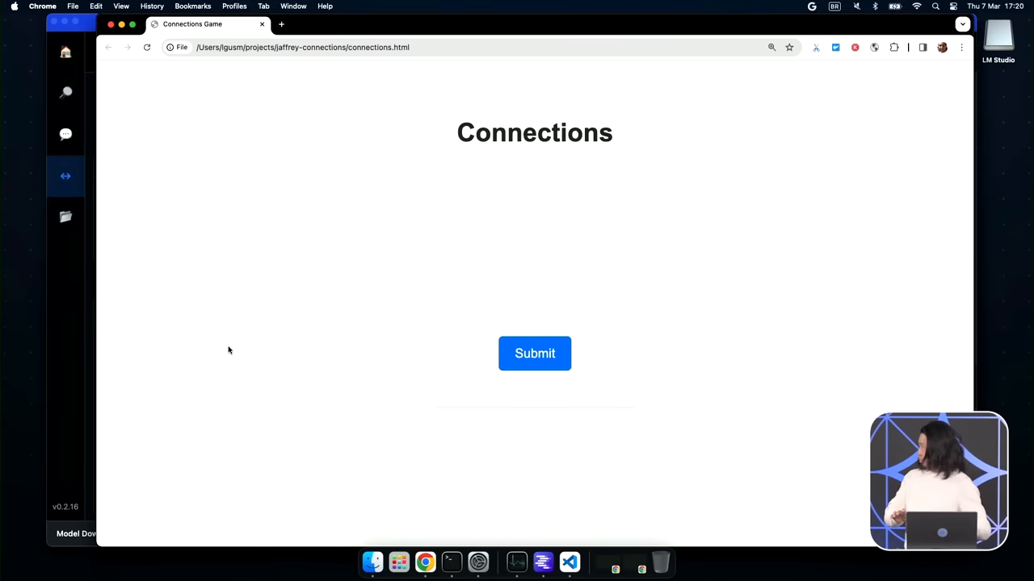